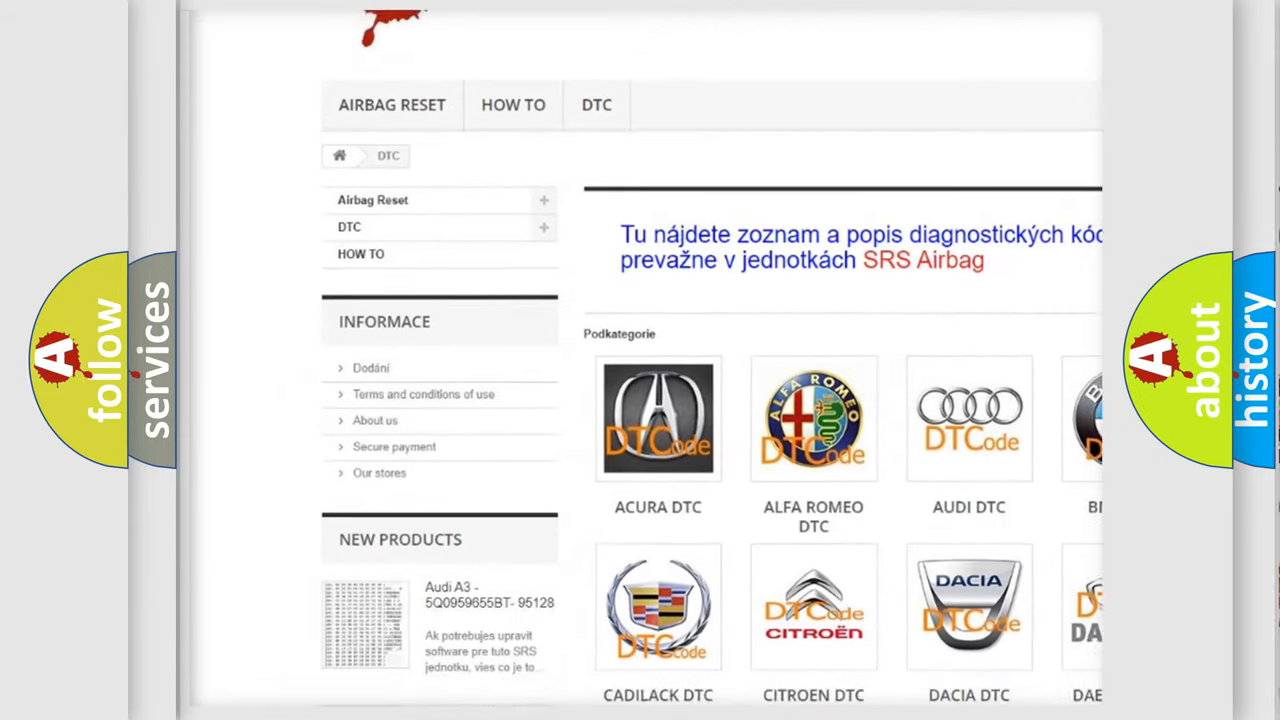
pyautogui.scroll(-3)
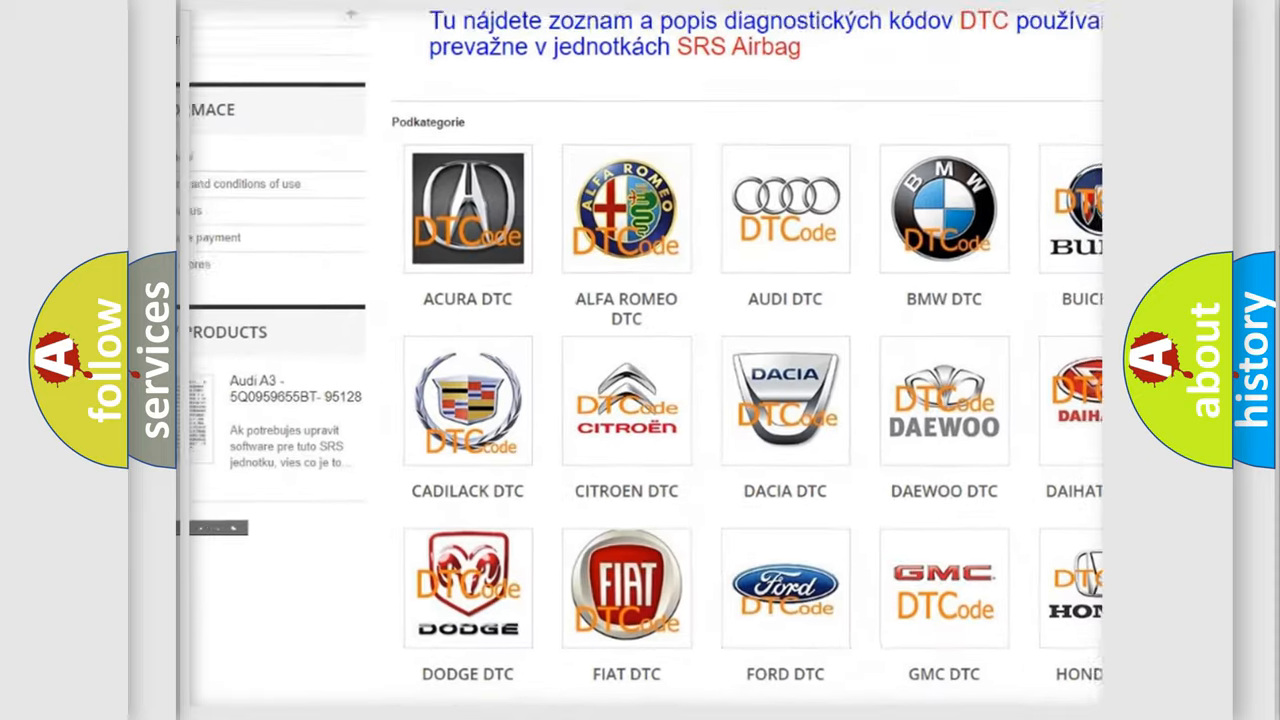
pyautogui.scroll(-3)
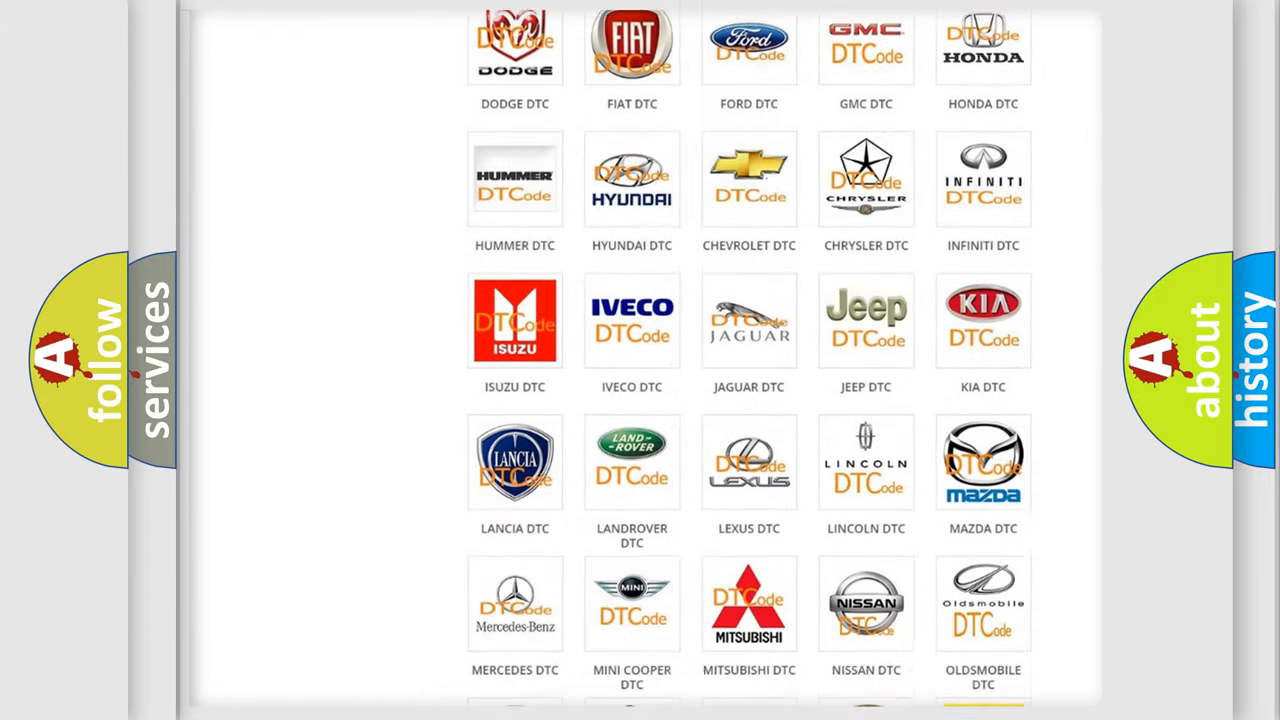
pyautogui.scroll(-3)
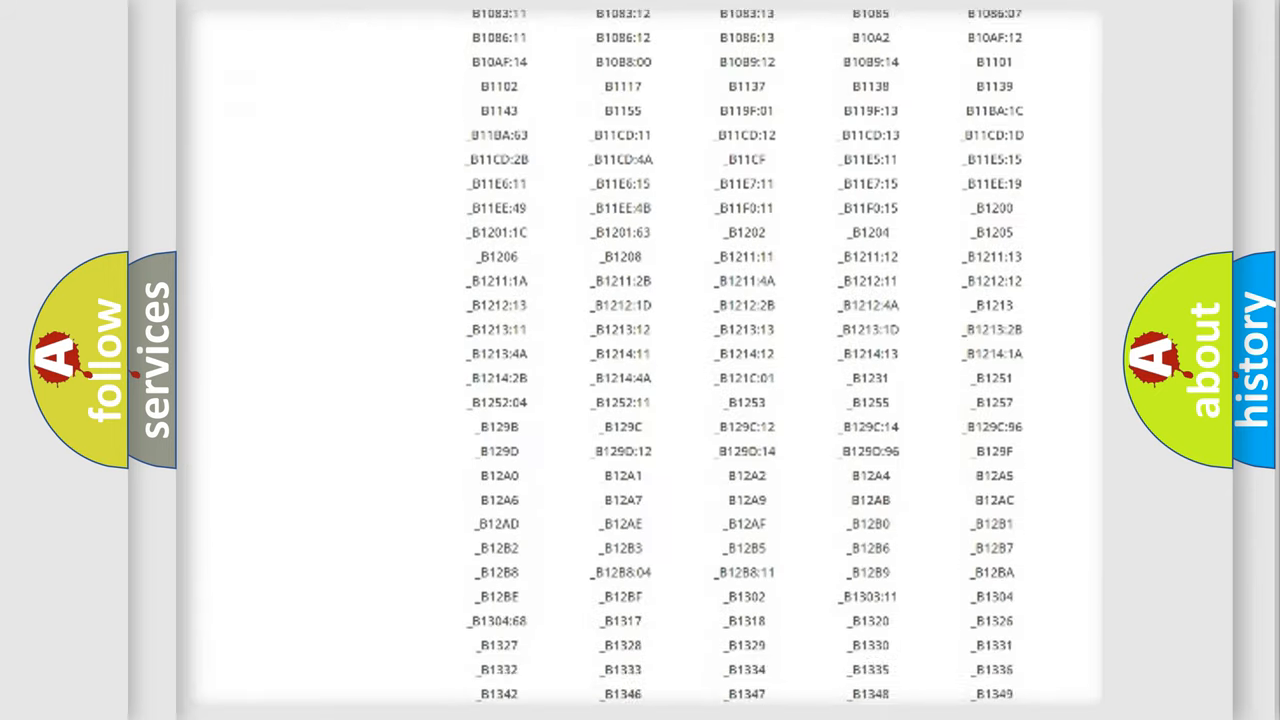
pyautogui.scroll(-3)
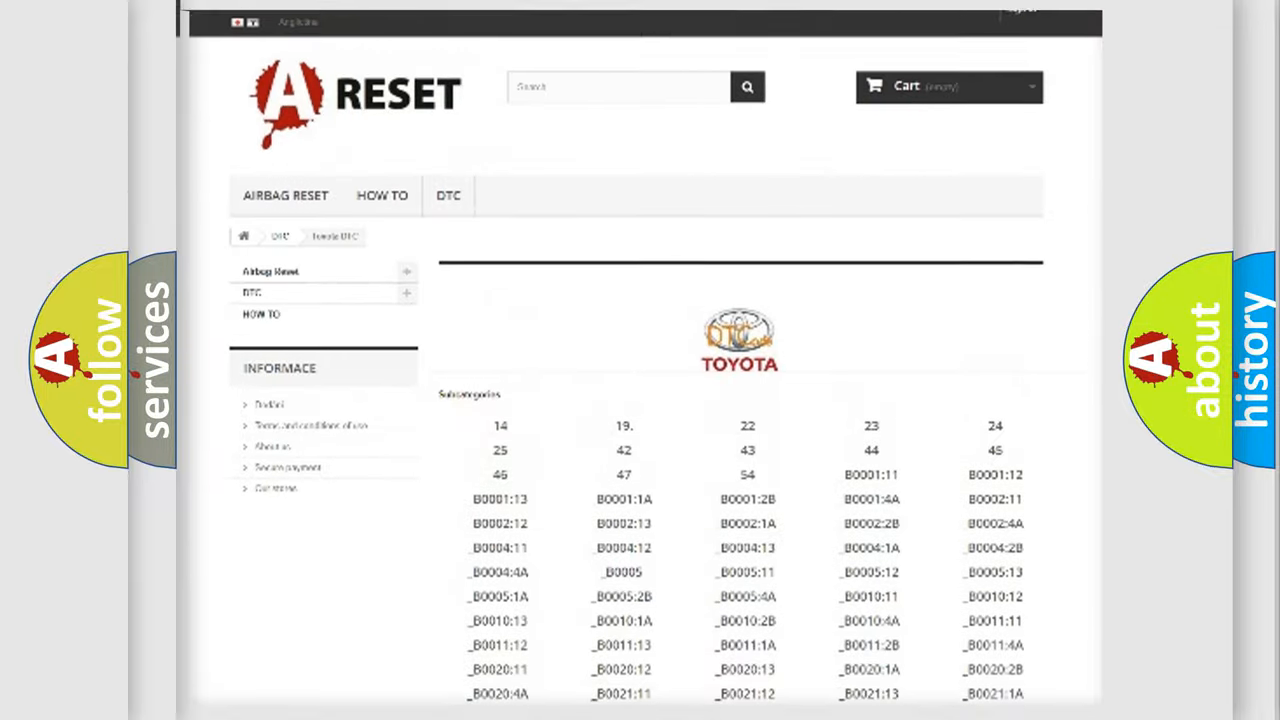
pyautogui.scroll(3)
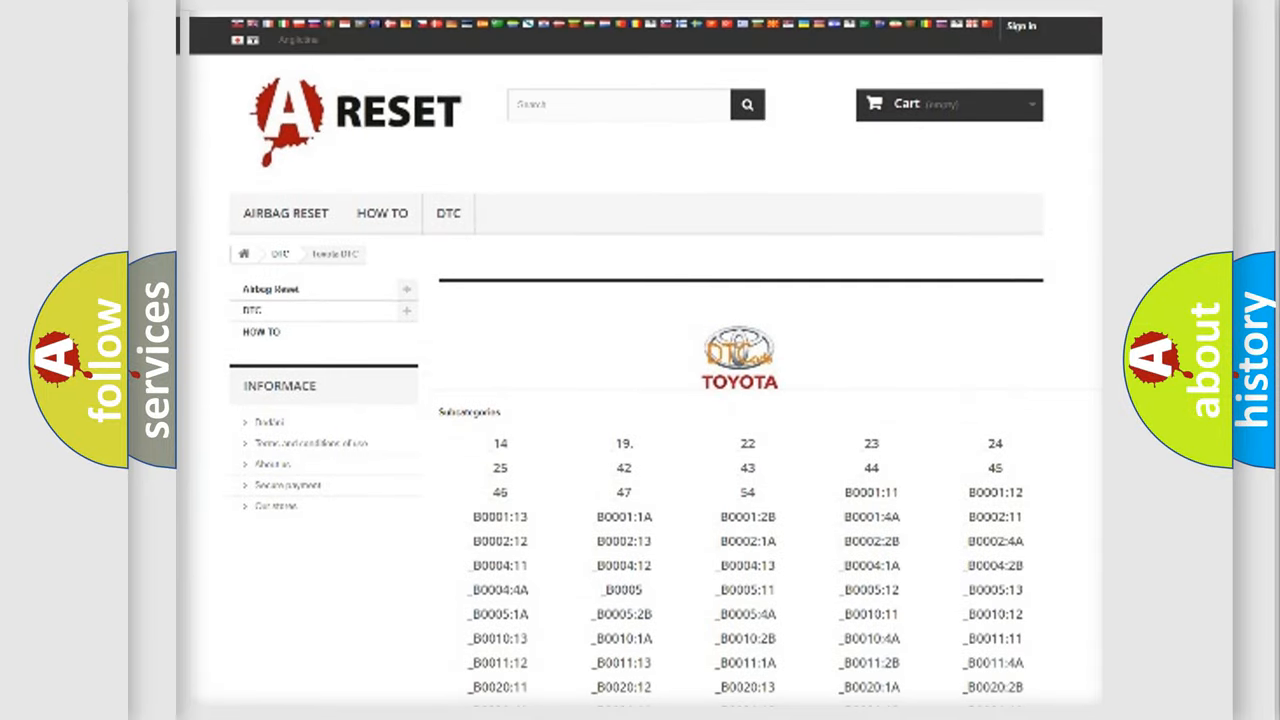